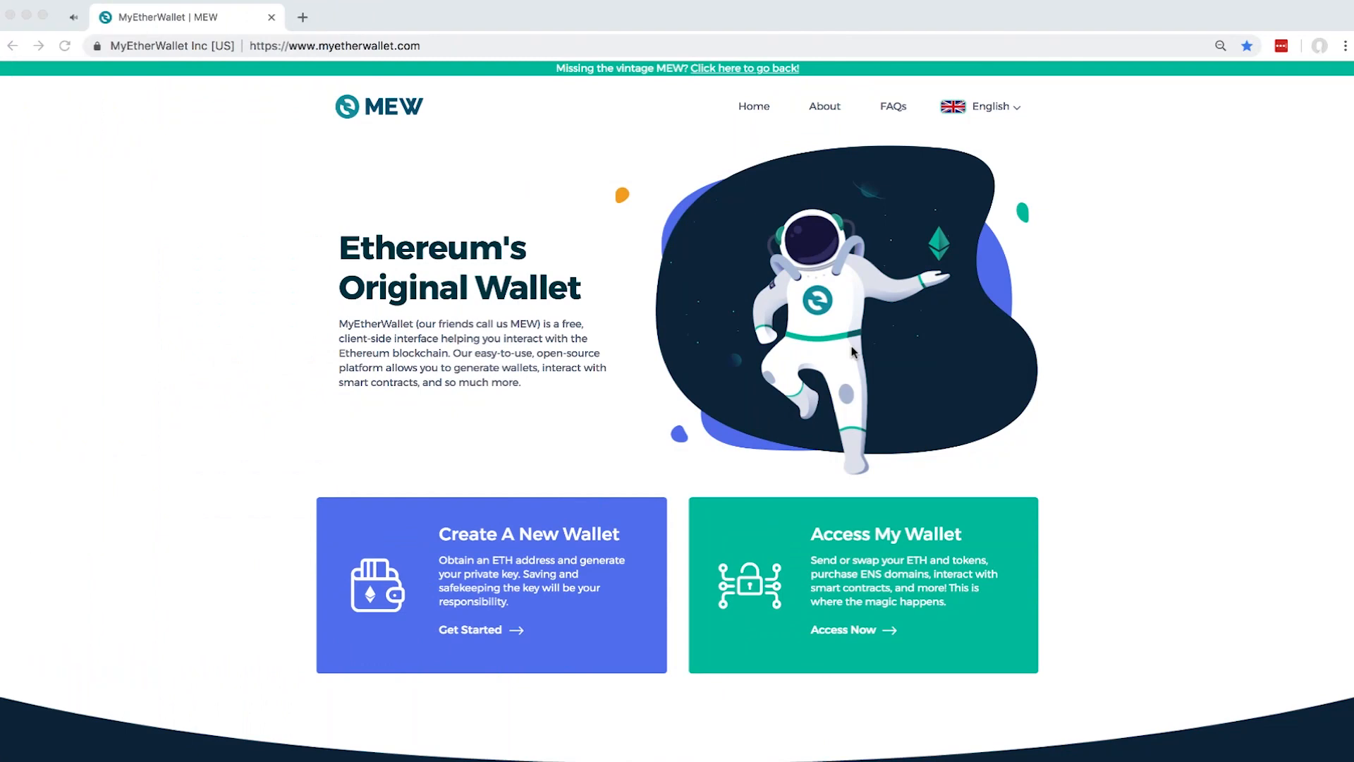
pyautogui.moveTo(879, 481)
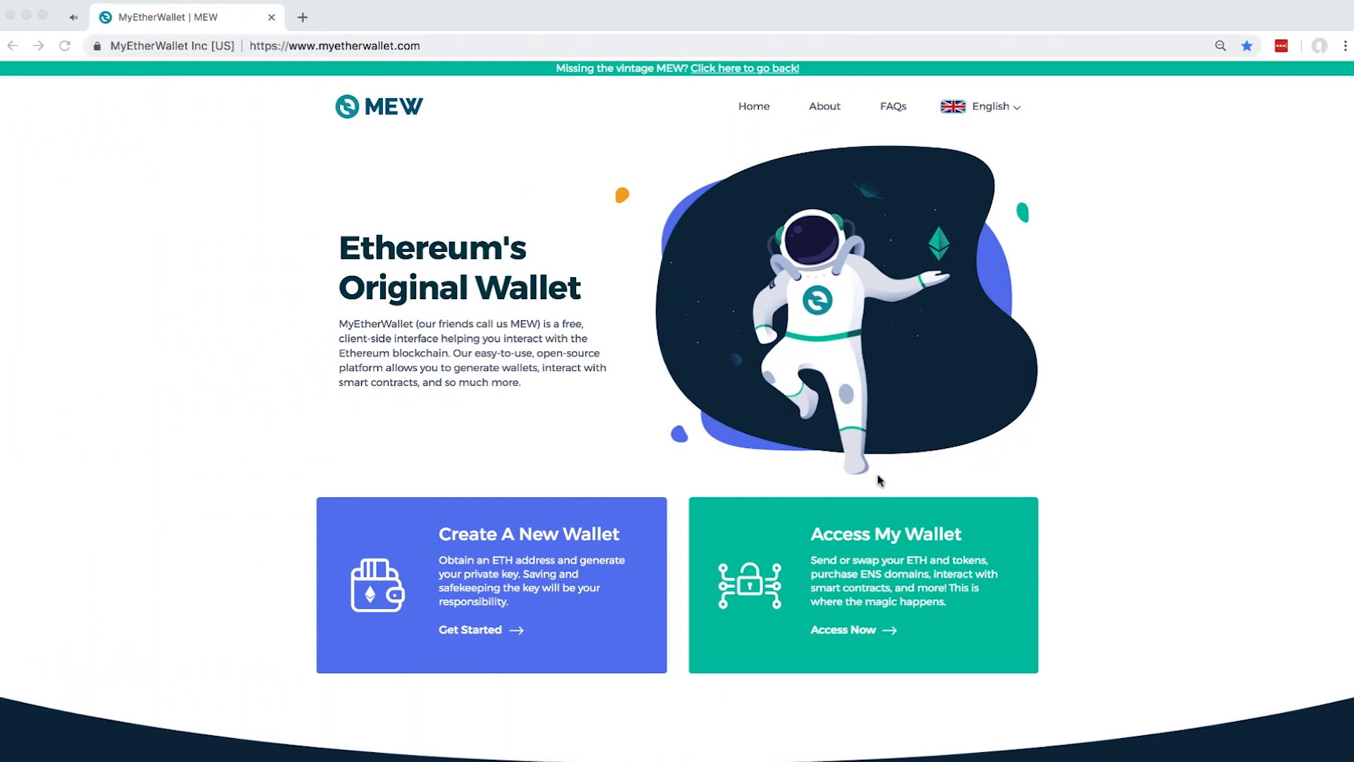
# - Access the wallet through Software > Keystore File to reach the Send ETH & Tokens dashboard
pyautogui.click(843, 628)
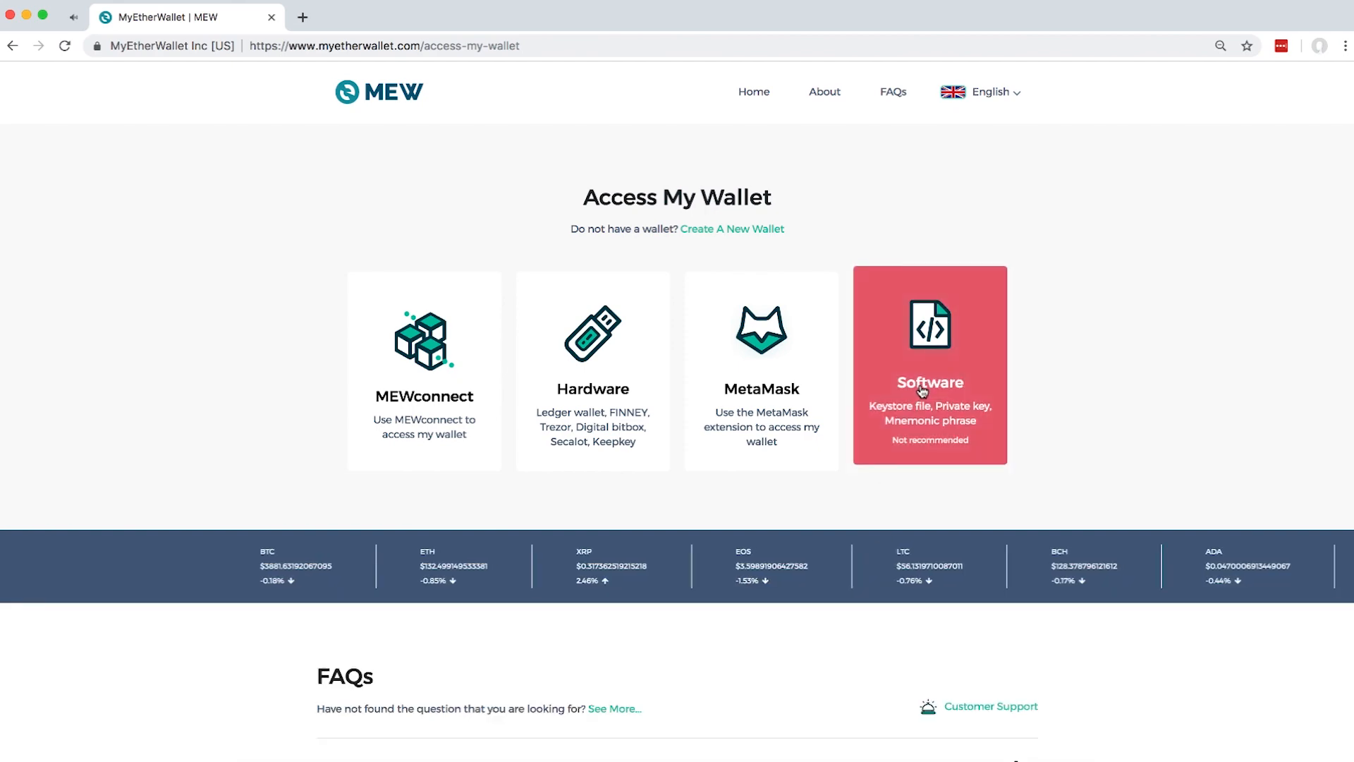
pyautogui.click(929, 366)
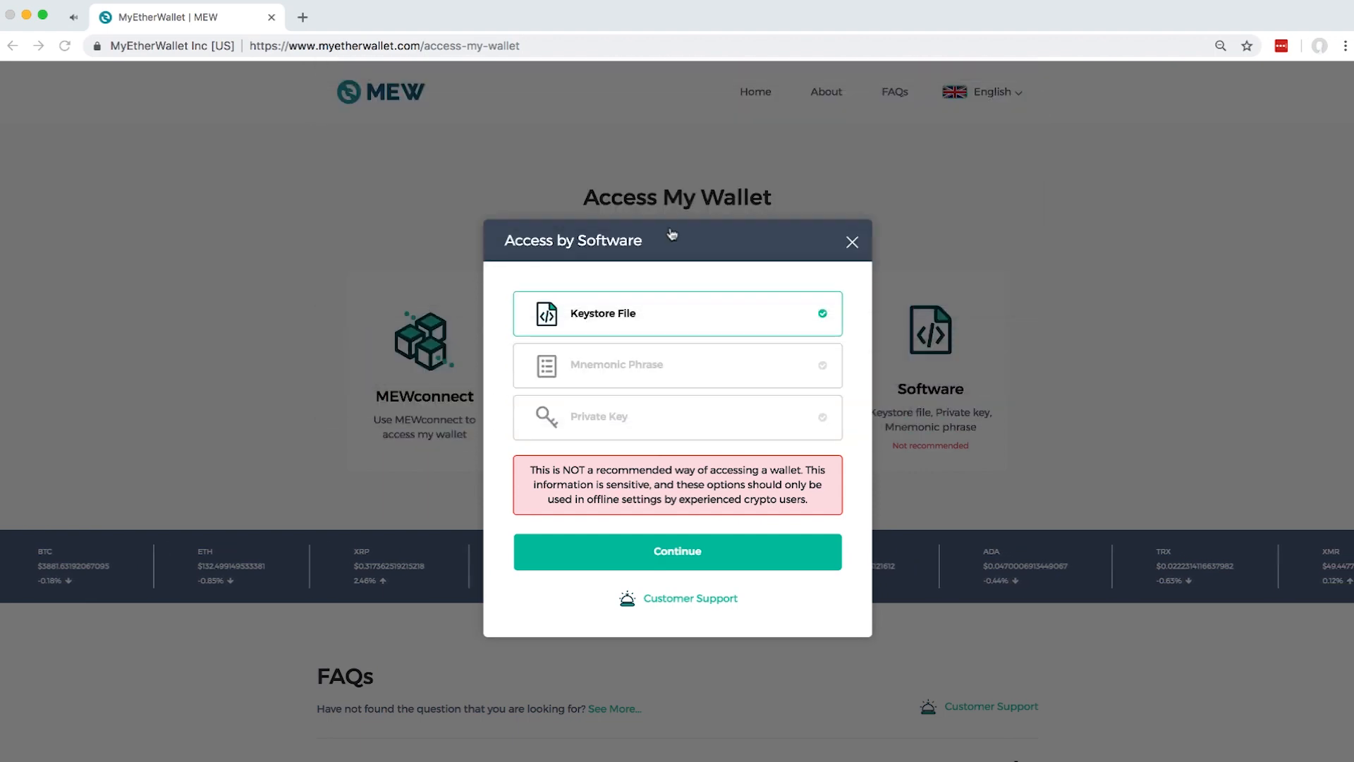
pyautogui.click(677, 550)
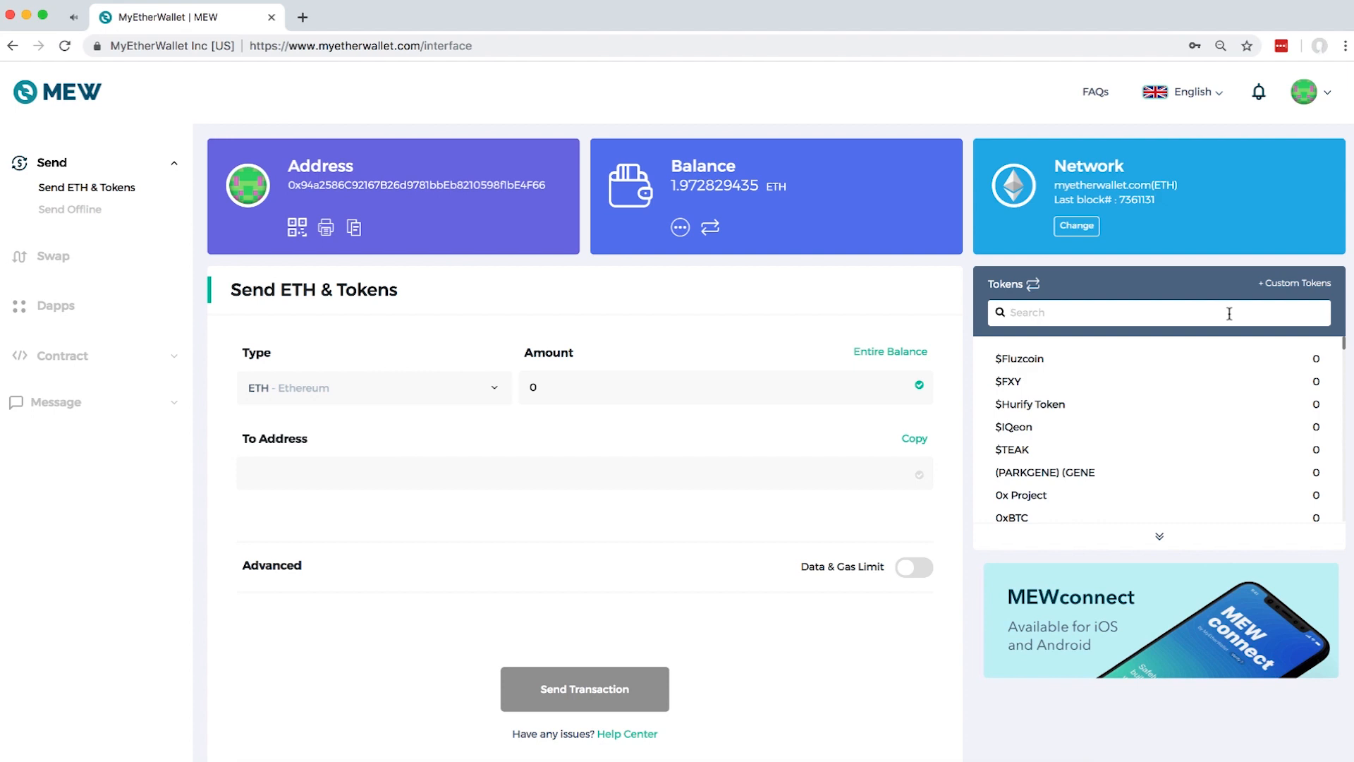
pyautogui.moveTo(1281, 292)
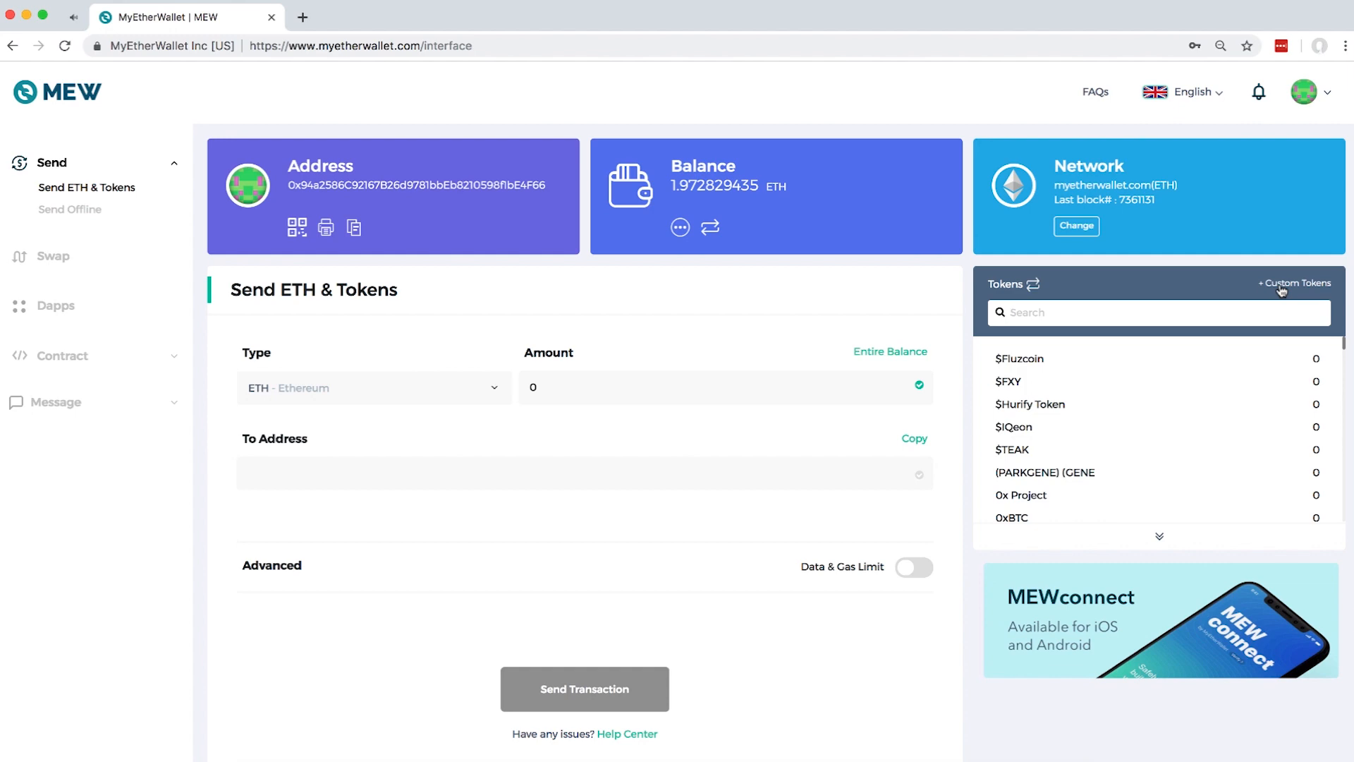
# - Start a custom token, then browse Etherscan's ERC-20 Top Tokens to find DAY's contract
pyautogui.click(1294, 284)
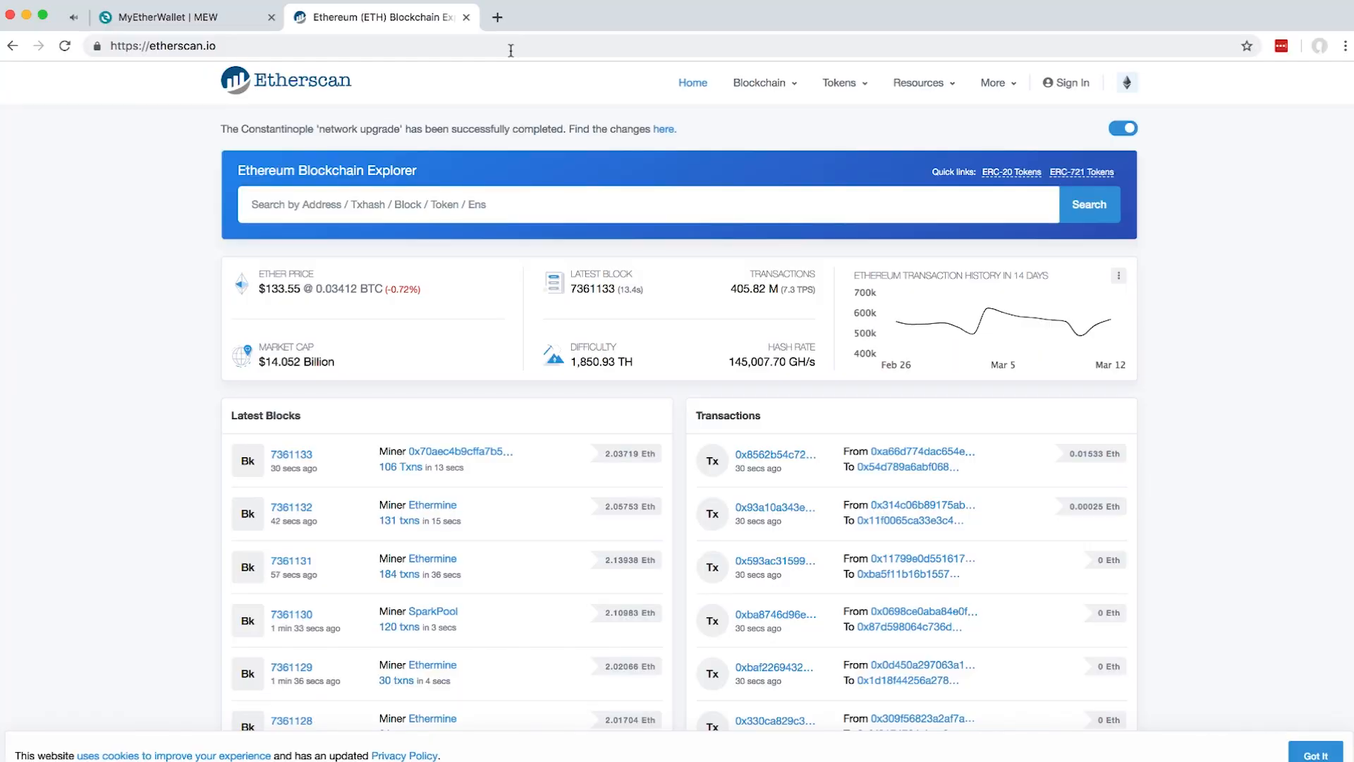
pyautogui.moveTo(780, 153)
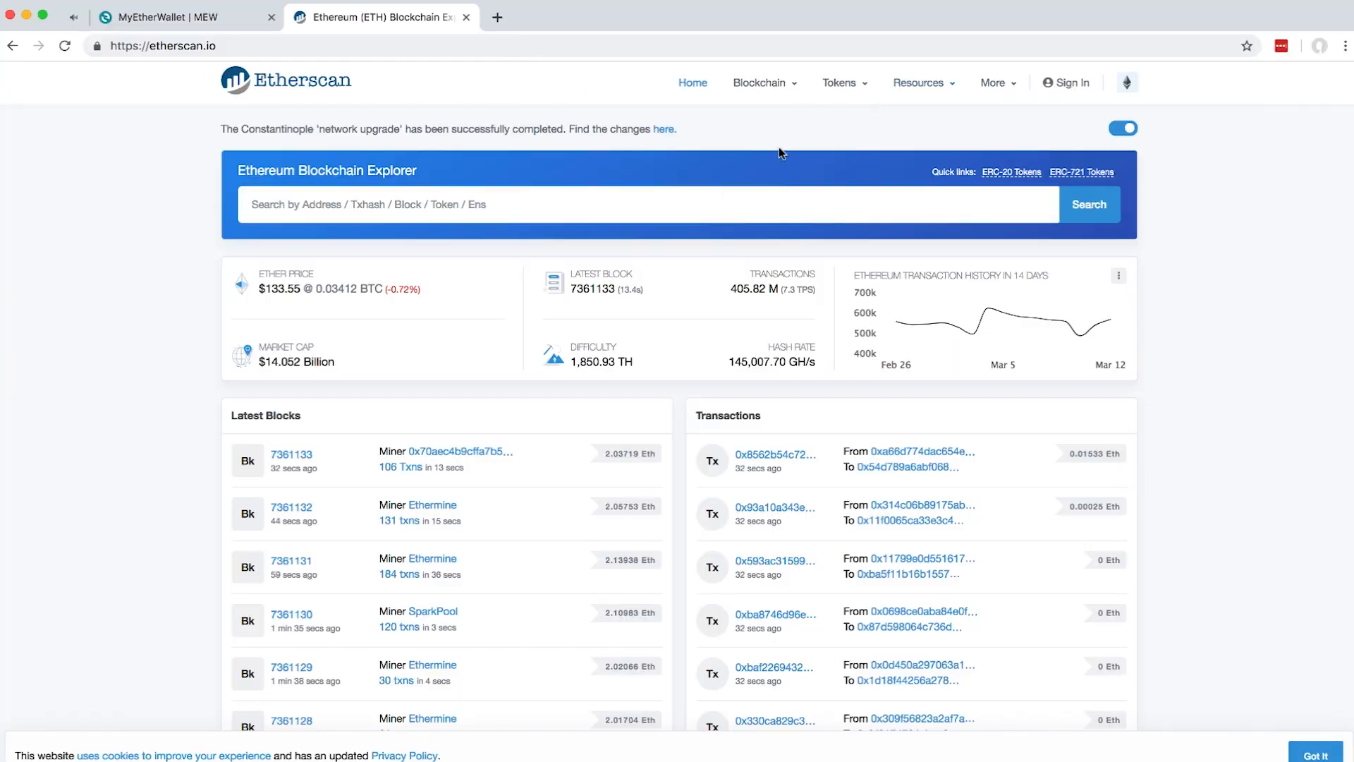
pyautogui.click(839, 82)
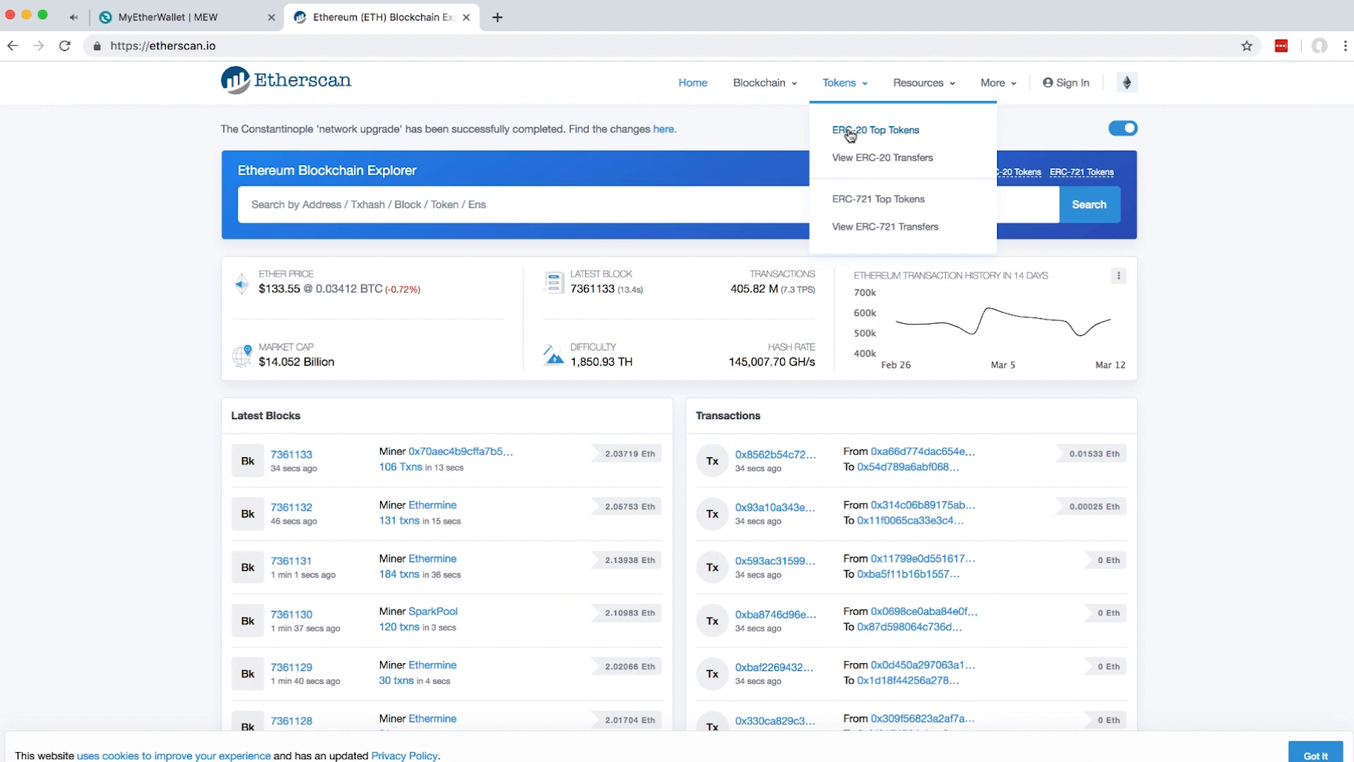
pyautogui.click(874, 130)
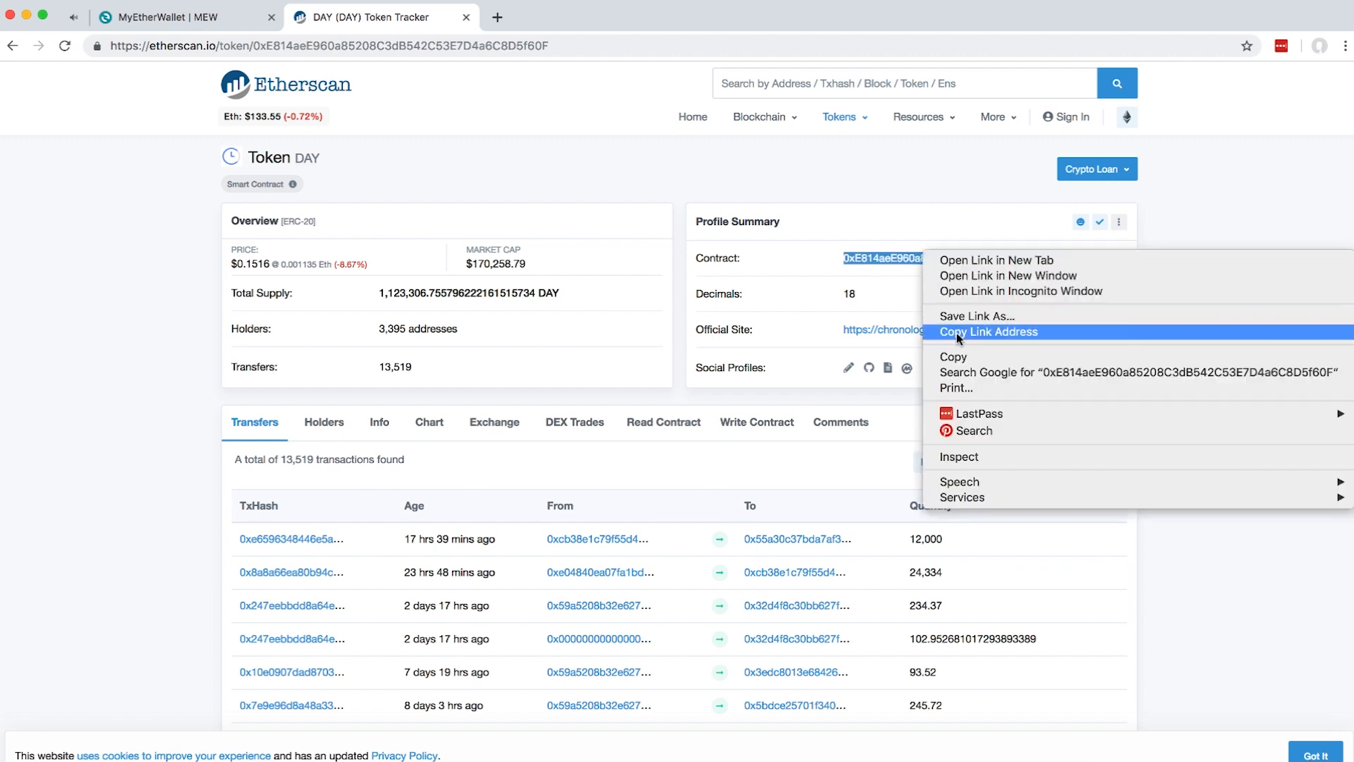
# - Save custom token DAY with contract 0xE814aeE960a85208C3dB542C53E7D4a6C8D5f60F and 18 decimals
pyautogui.click(181, 17)
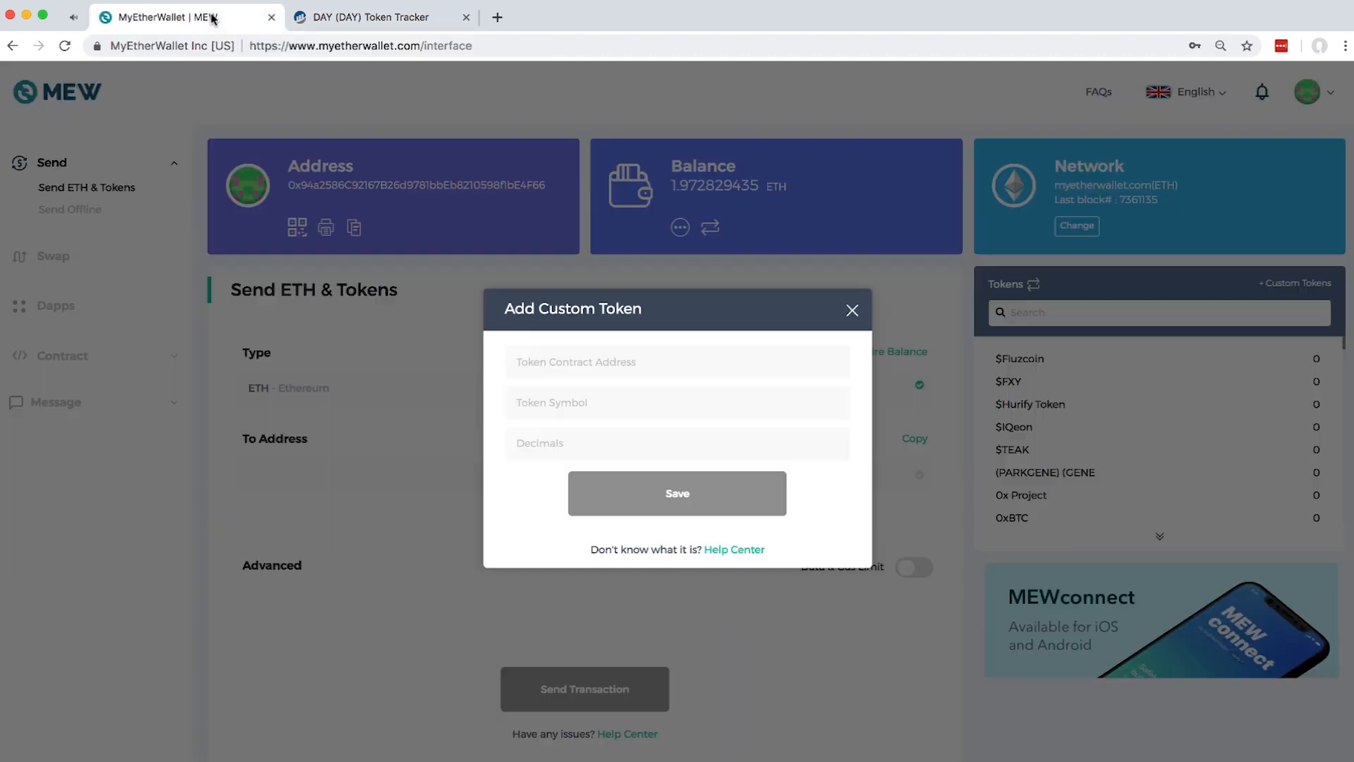
pyautogui.write('0xE814aeE960a85208C3dB542C53E7D4a6C8D5f60F')
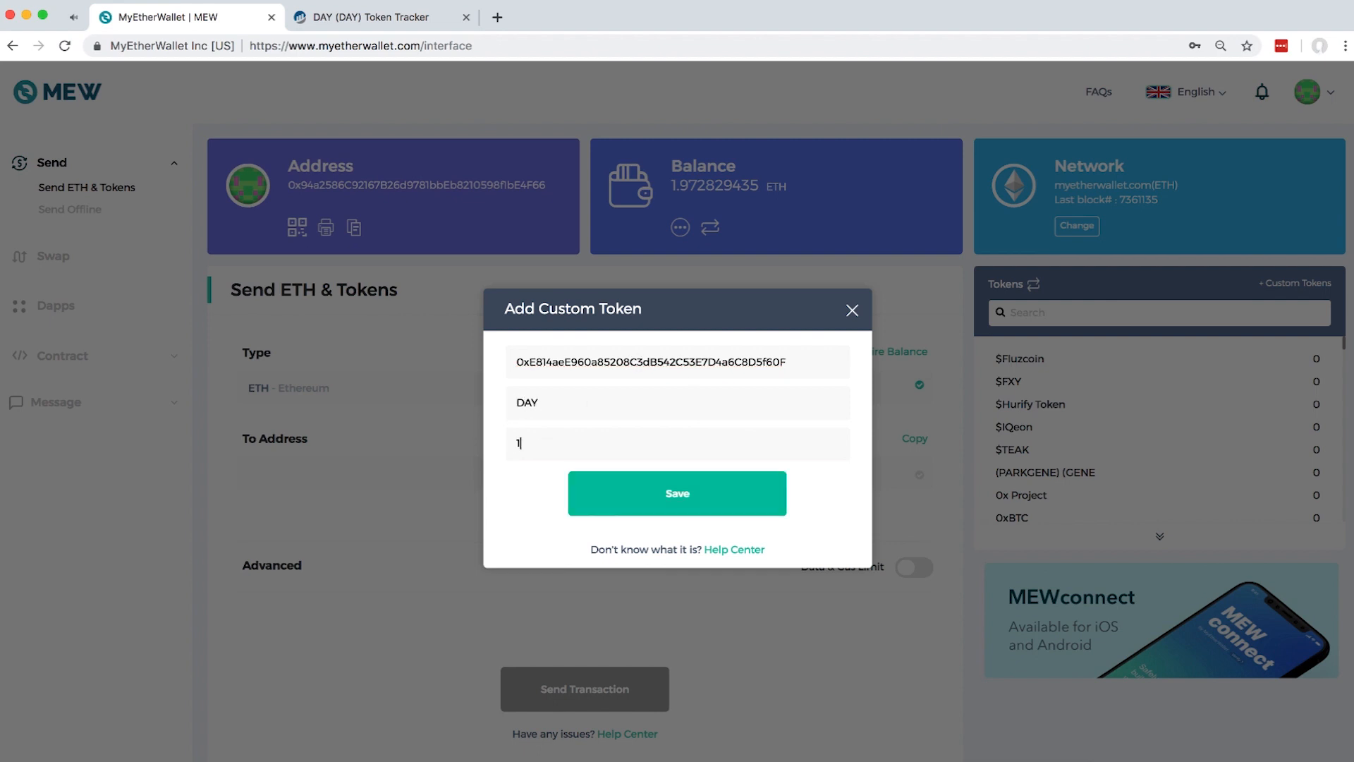
pyautogui.click(676, 493)
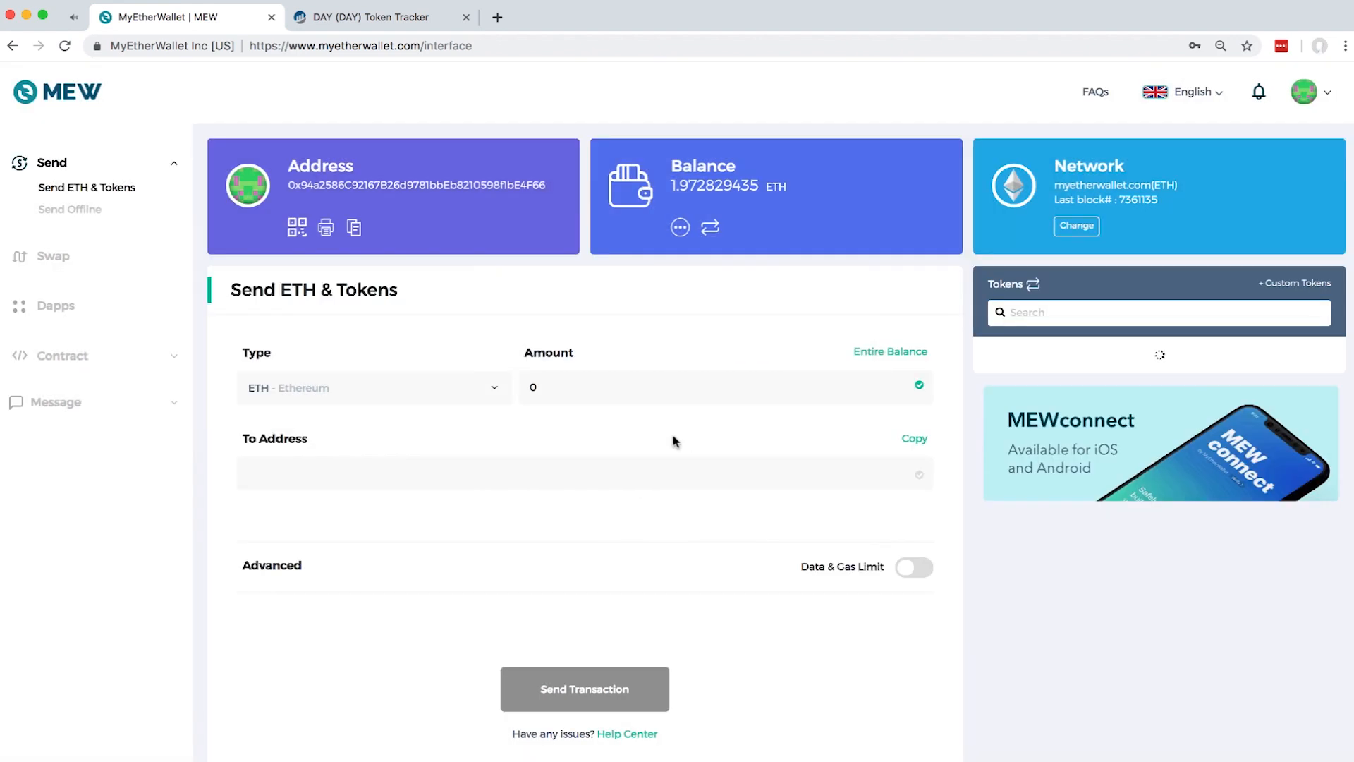
pyautogui.moveTo(684, 443)
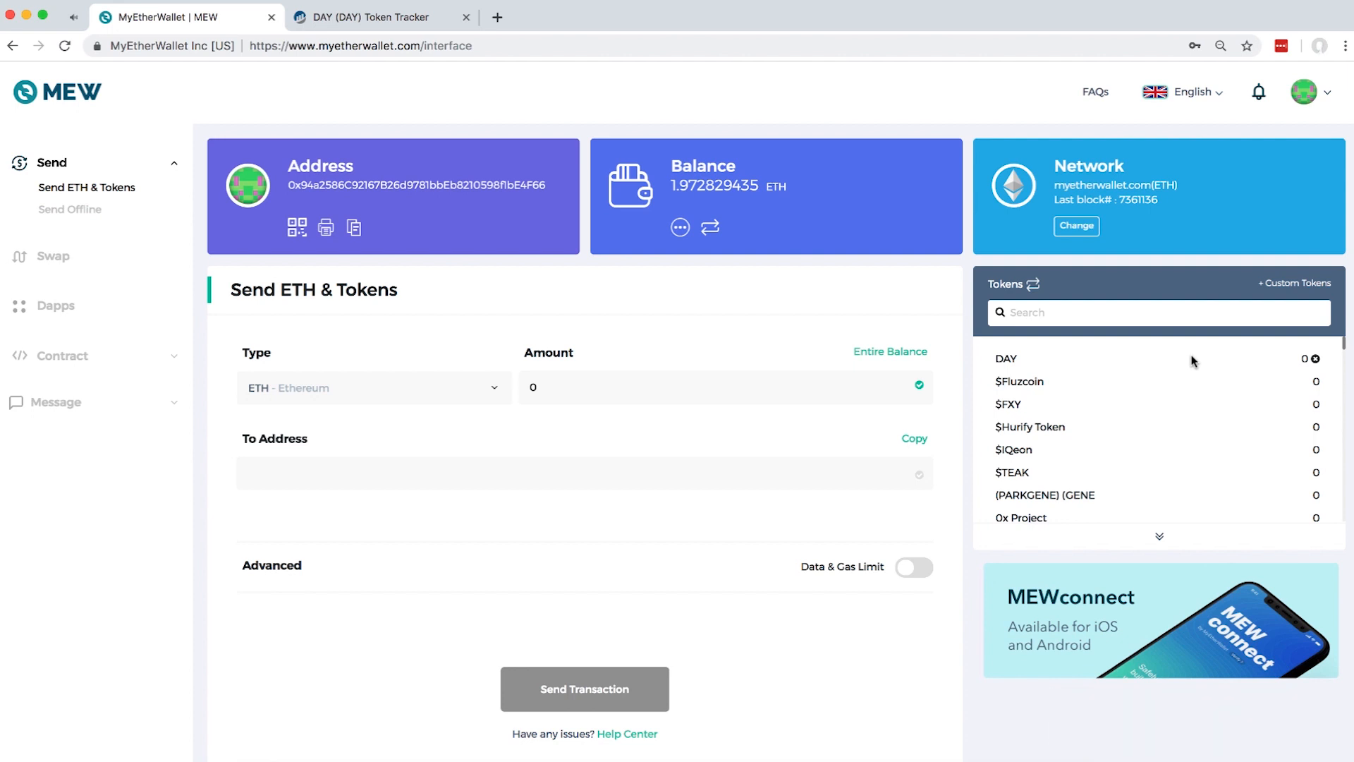
pyautogui.moveTo(43, 205)
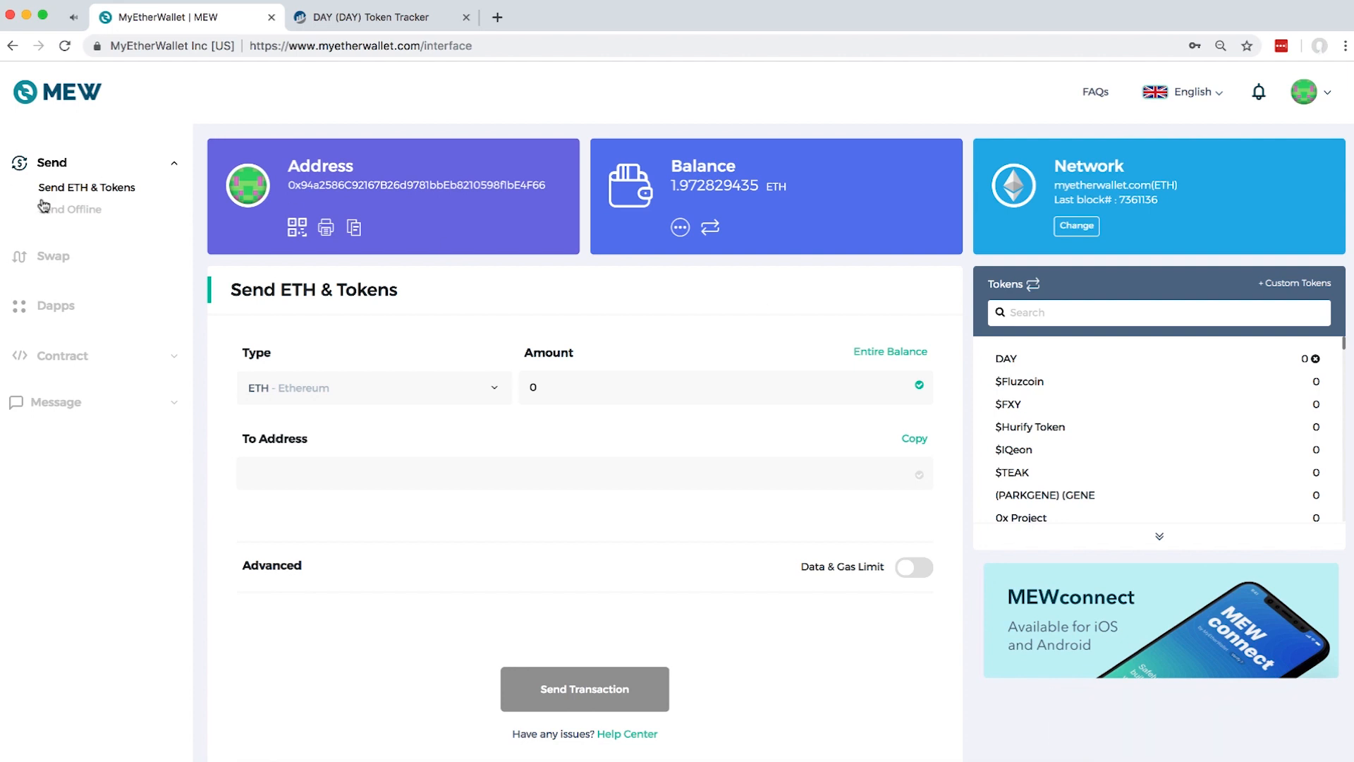
# - In Send Offline, keep ETH as the currency and enter an amount of 0.5
pyautogui.click(69, 208)
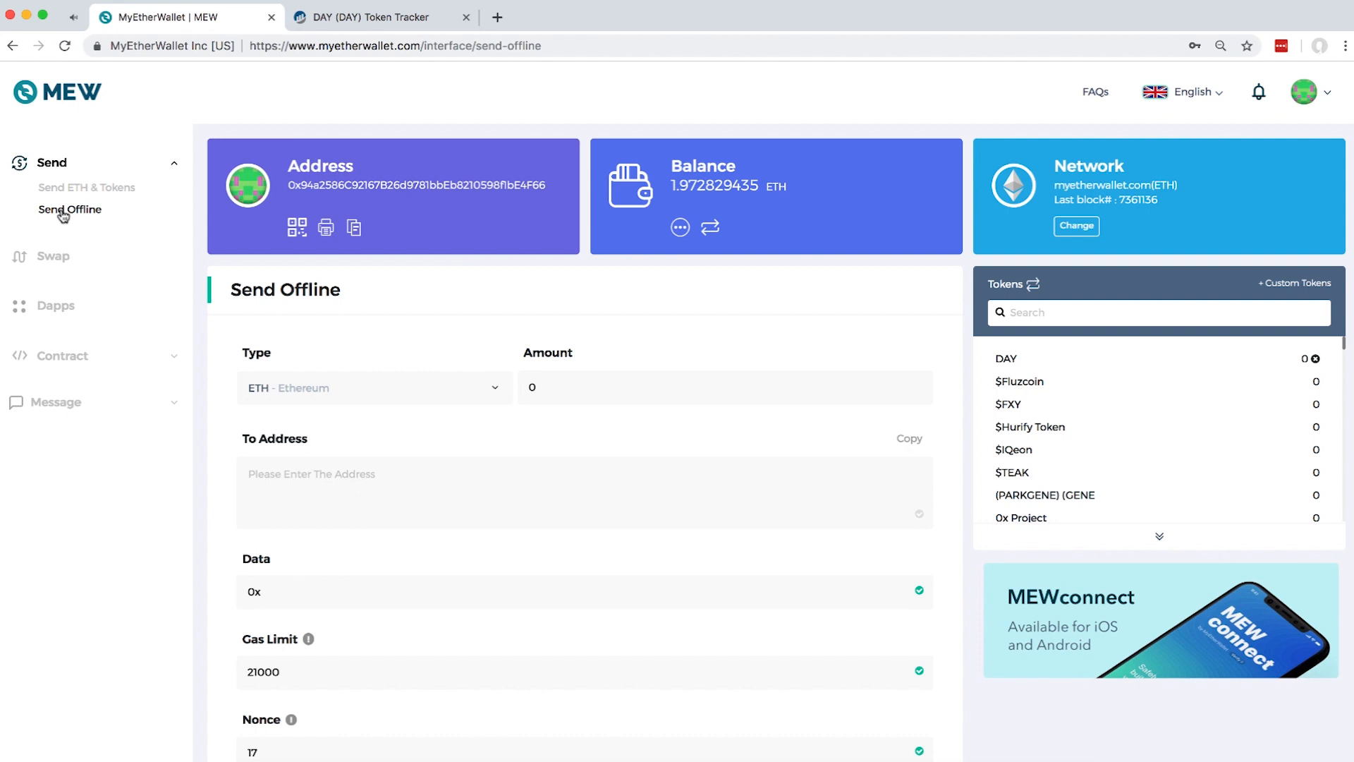
pyautogui.click(373, 387)
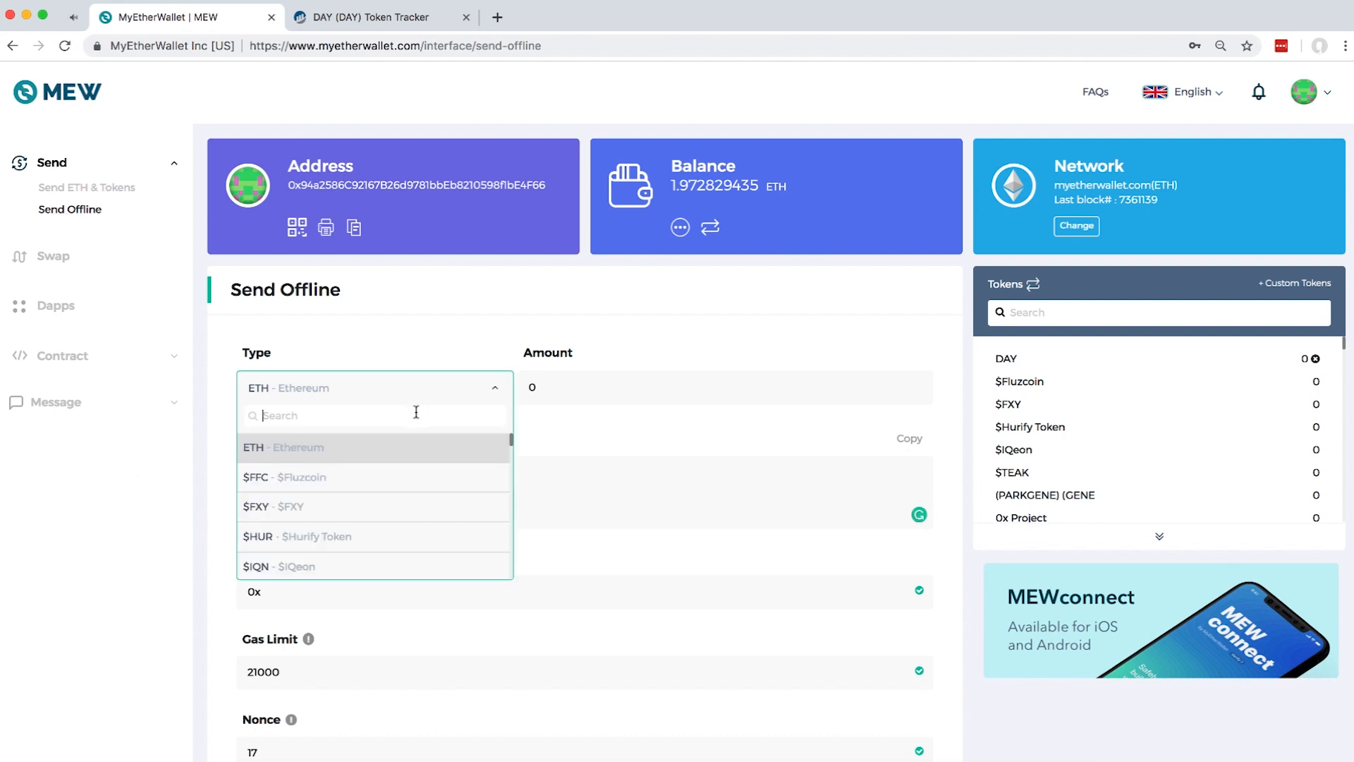
pyautogui.write('DAY')
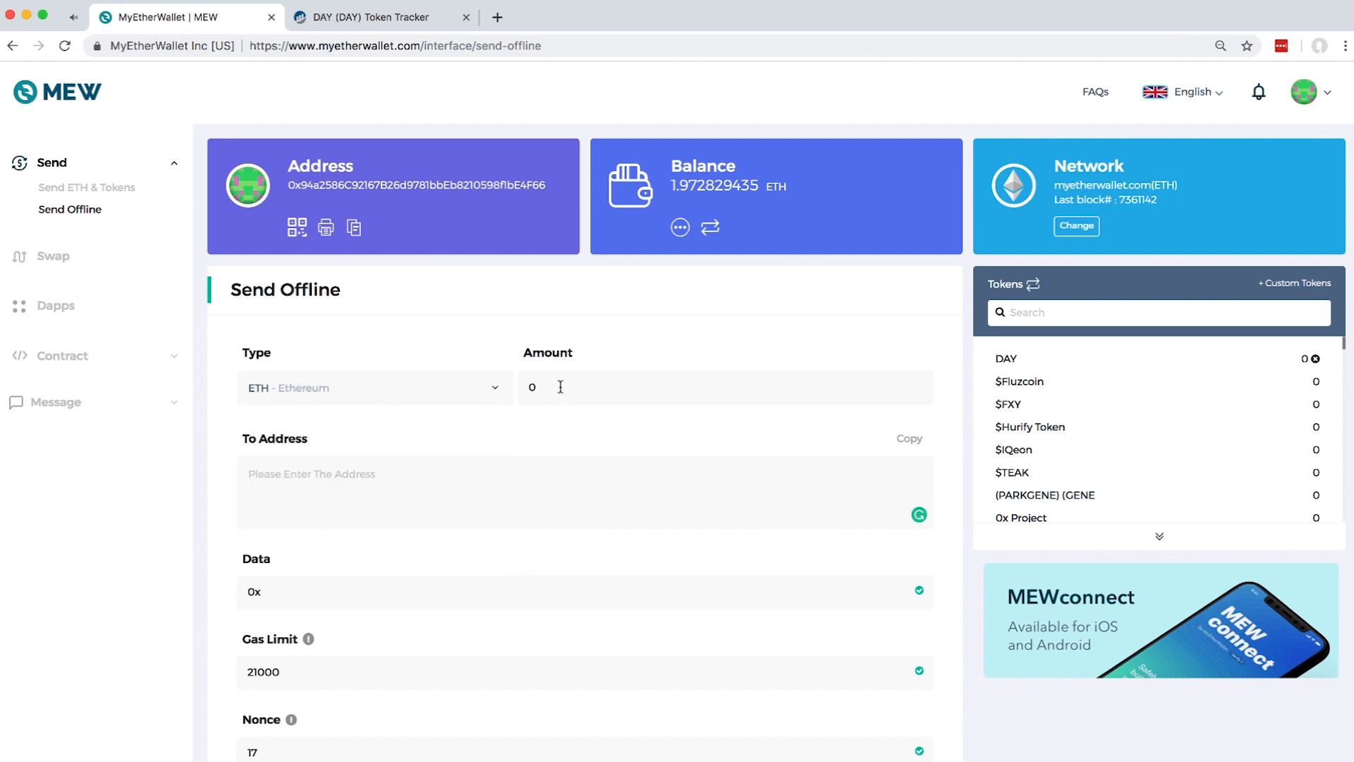
pyautogui.write('0.5')
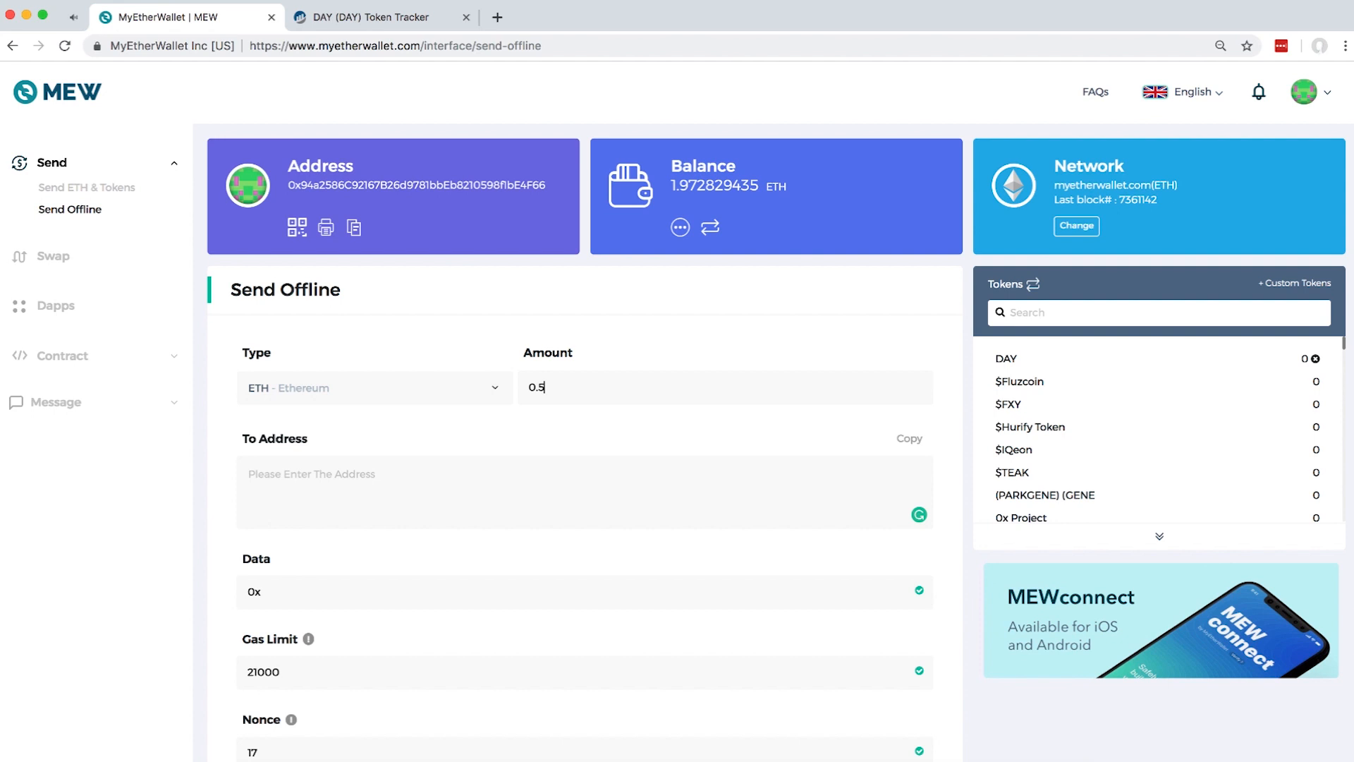
pyautogui.moveTo(562, 387)
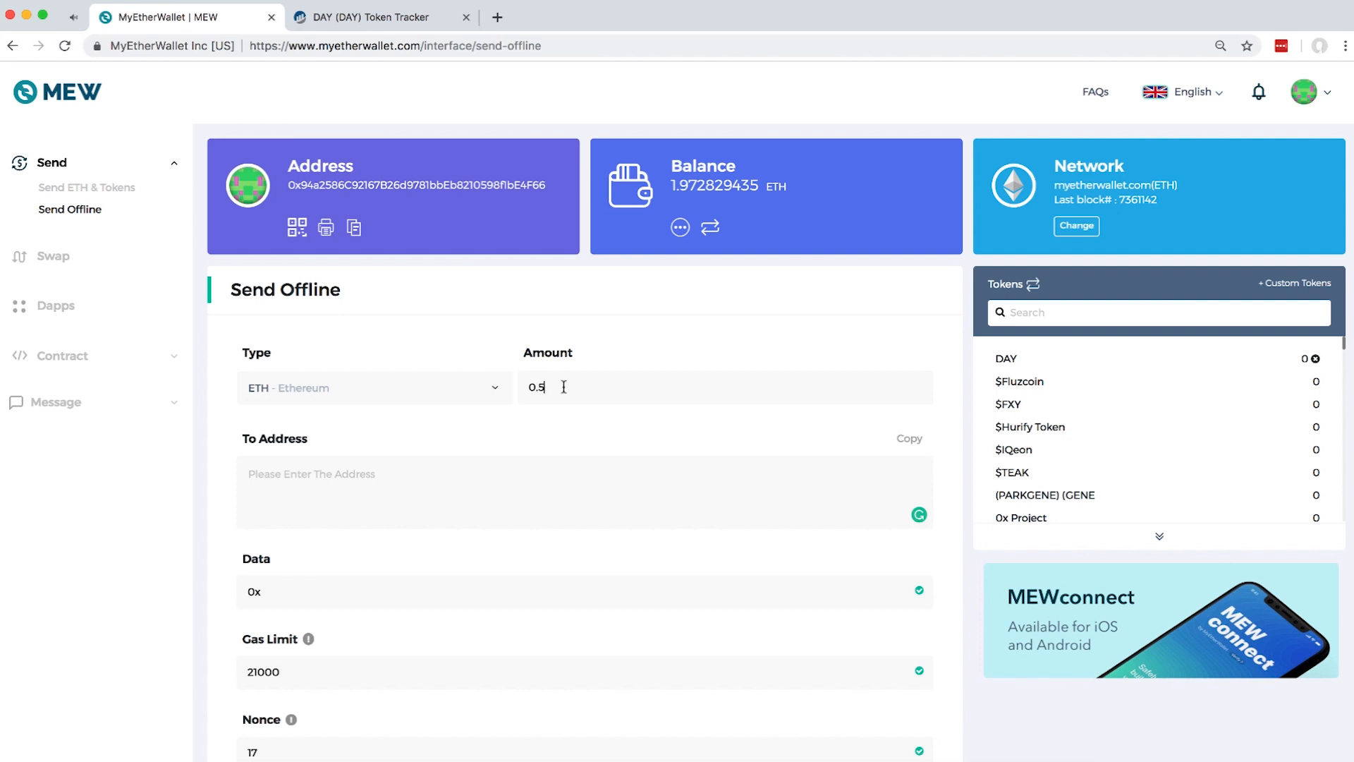
# - Fill in the recipient address, nonce 1 and gas price 7
pyautogui.click(518, 492)
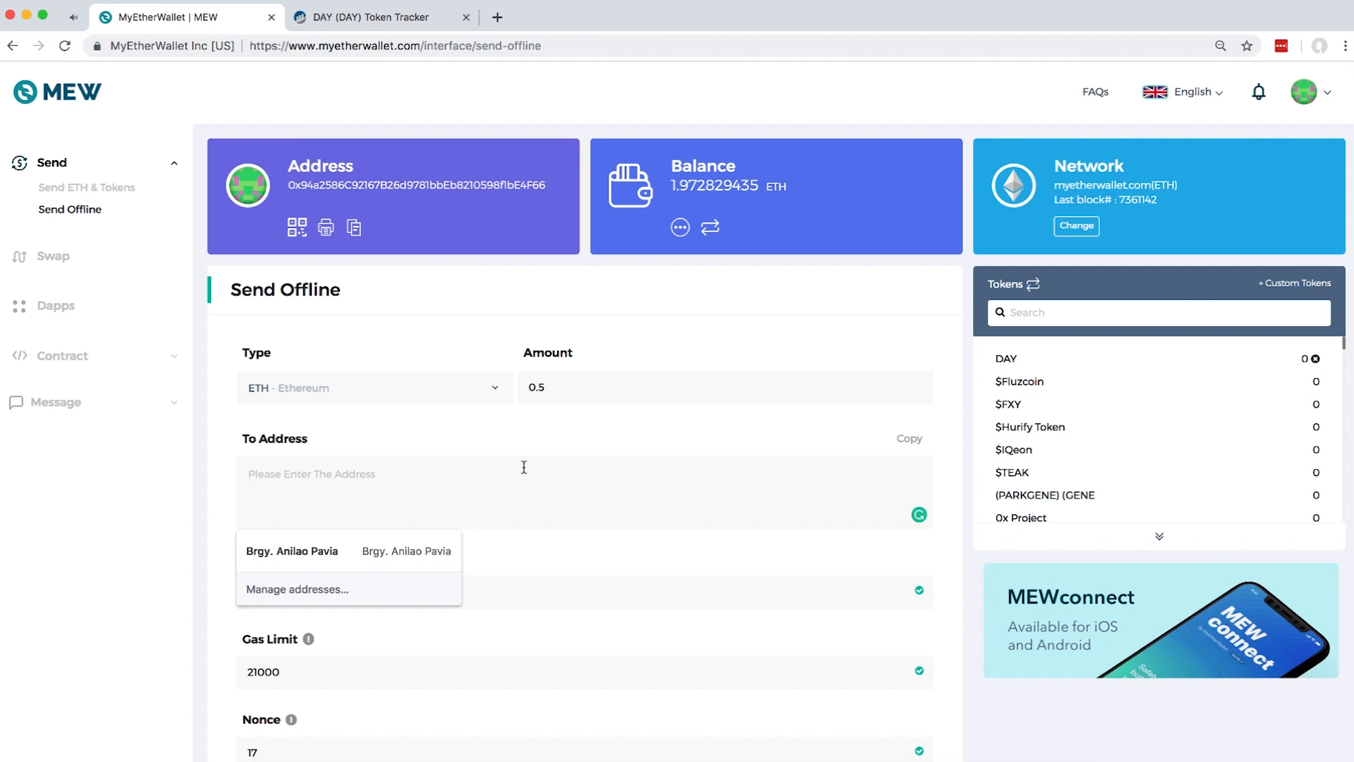
pyautogui.click(291, 550)
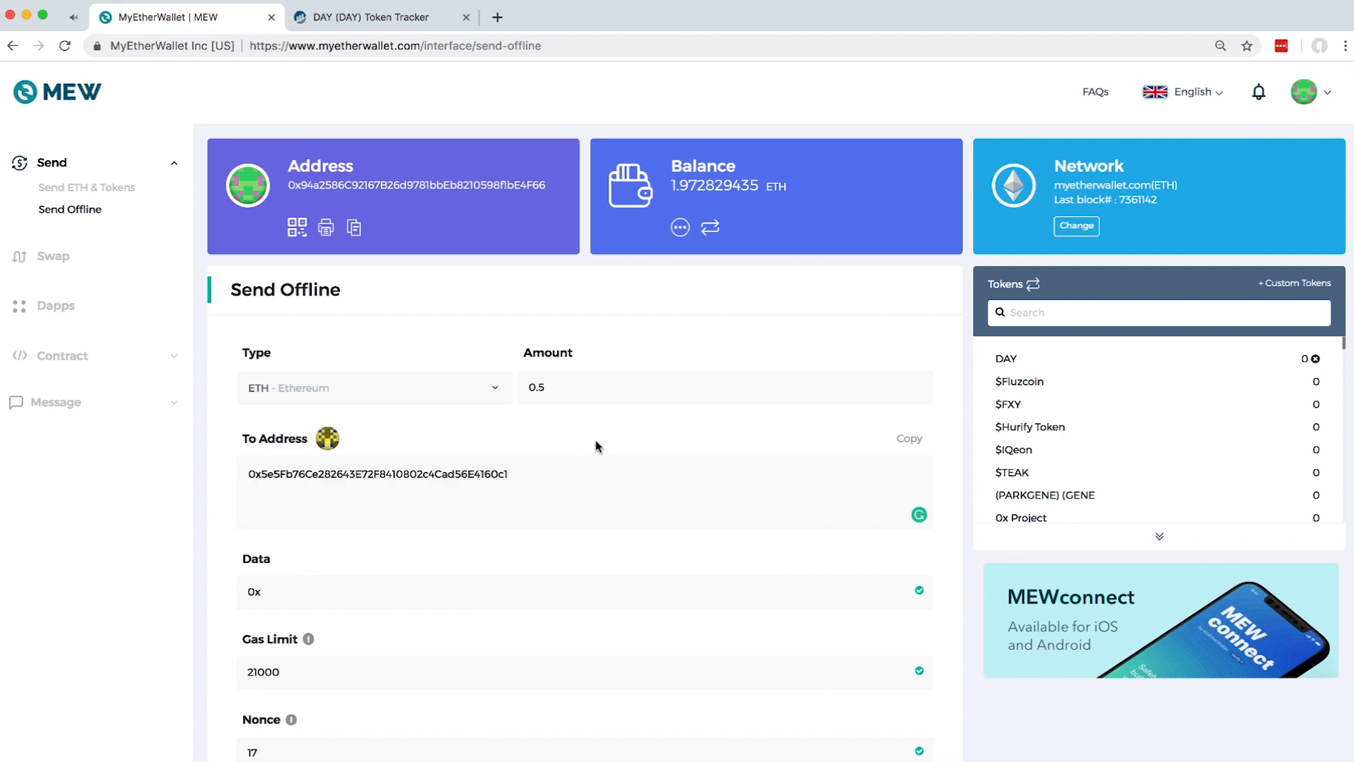
pyautogui.scroll(-3)
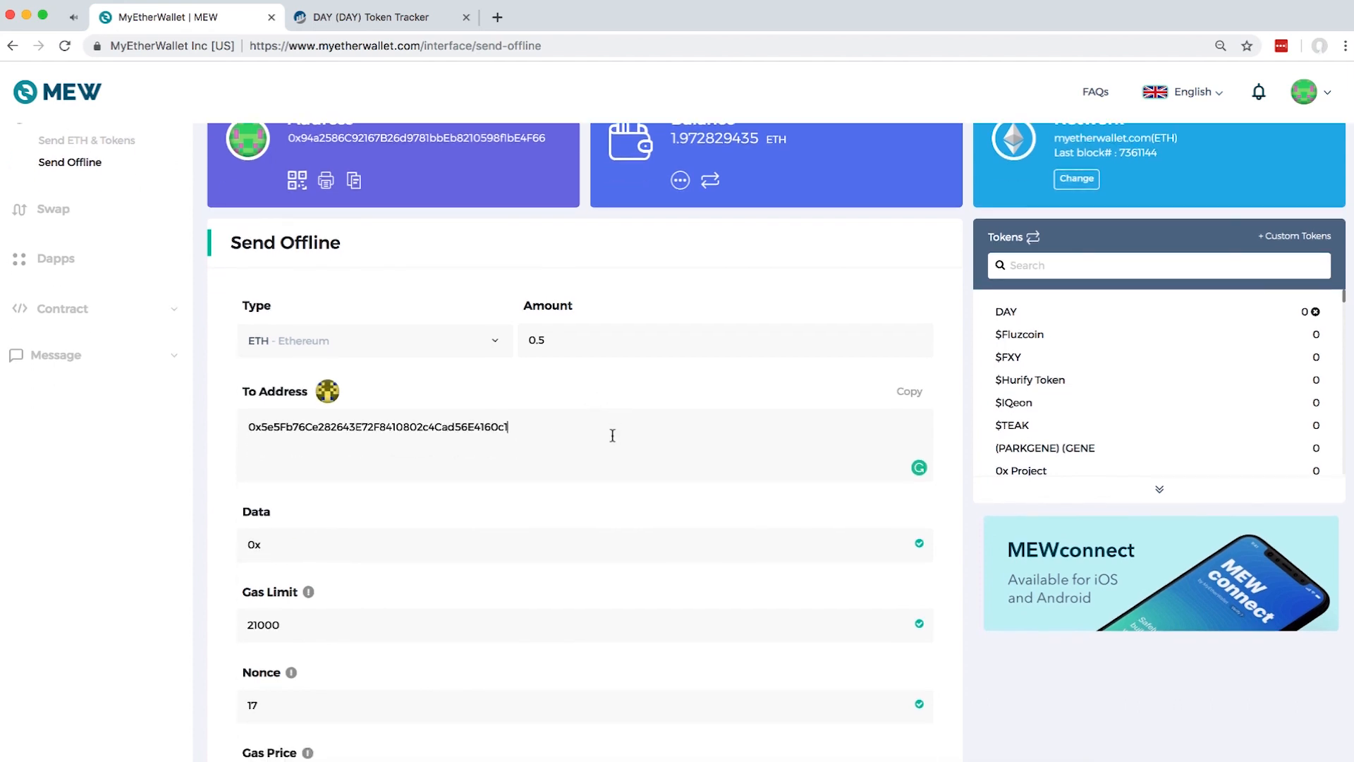
pyautogui.scroll(-3)
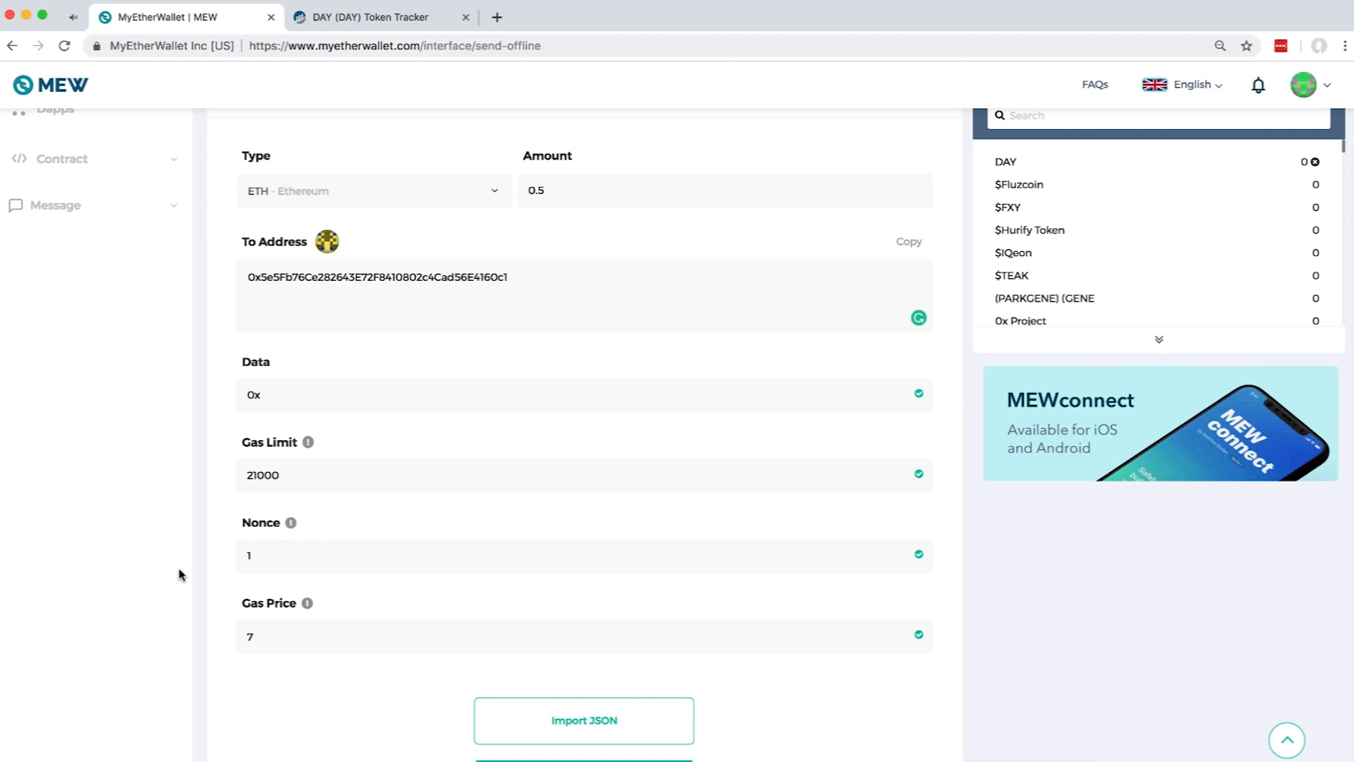
pyautogui.scroll(-3)
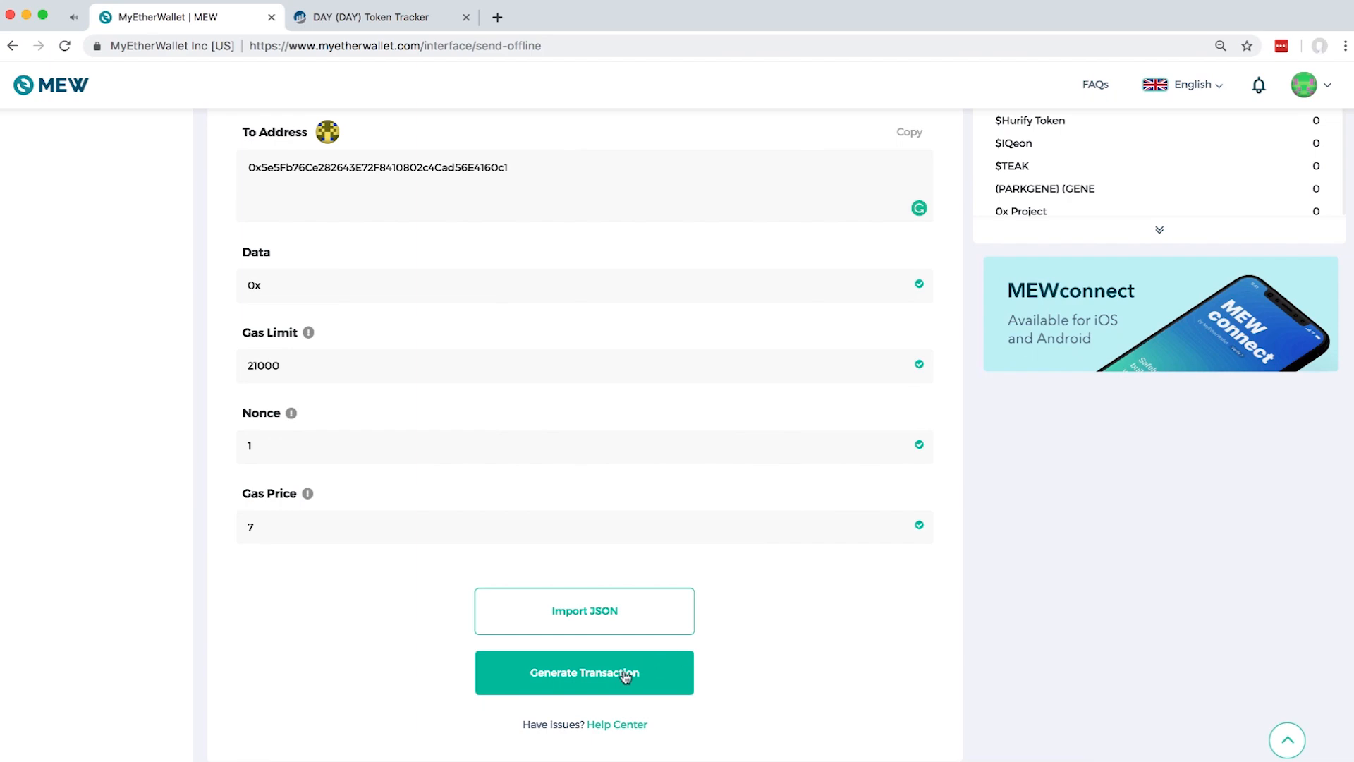
# - Generate the signed transaction, then copy it and continue
pyautogui.click(583, 672)
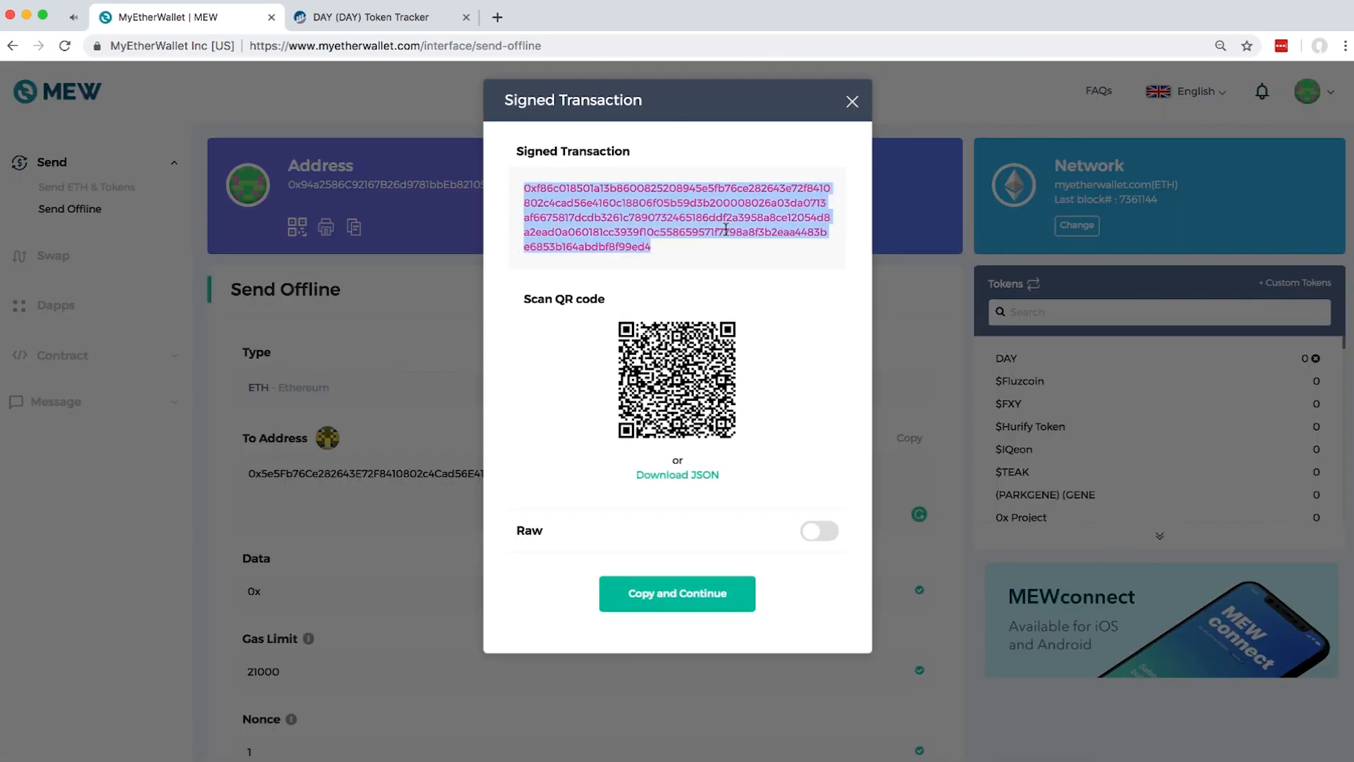
pyautogui.moveTo(746, 263)
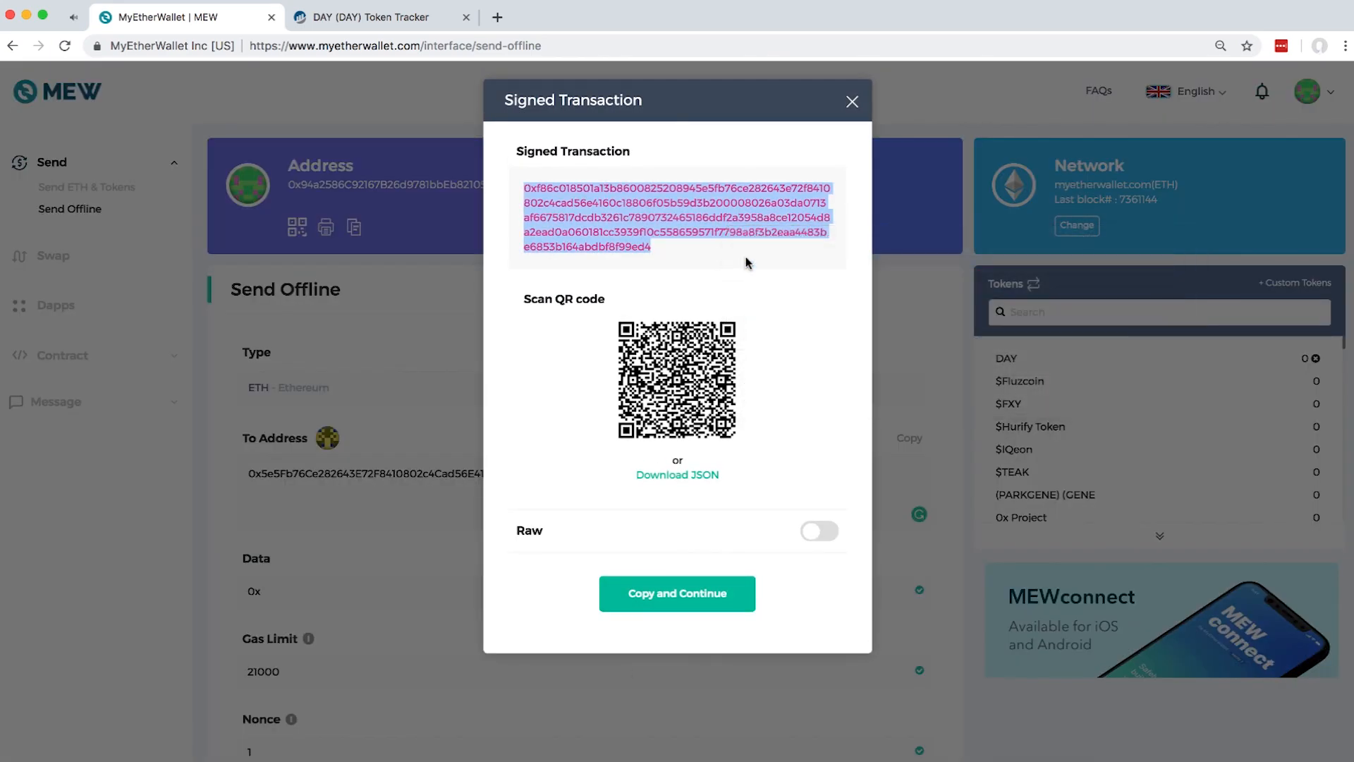
pyautogui.click(574, 16)
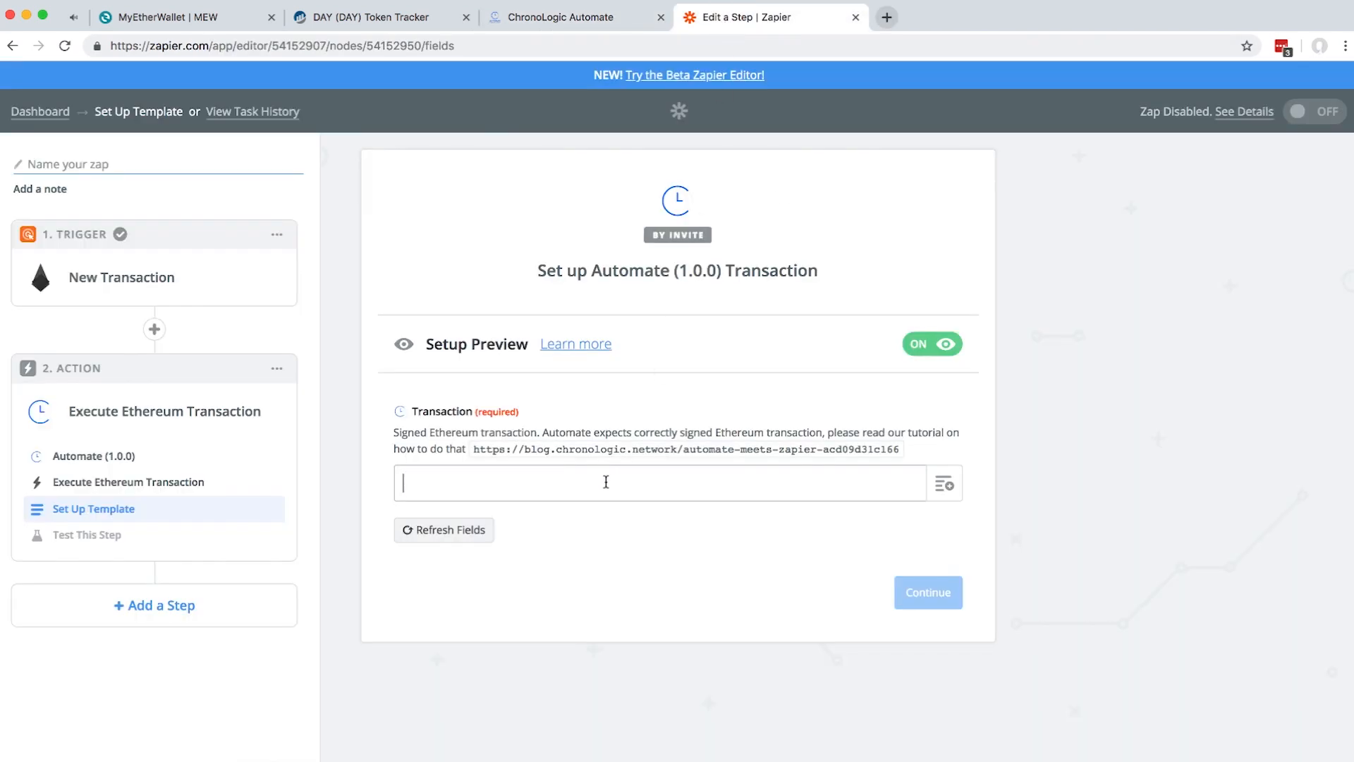
# - Submit the pasted signed transaction in Zapier's Automate step and proceed to the test screen
pyautogui.click(927, 593)
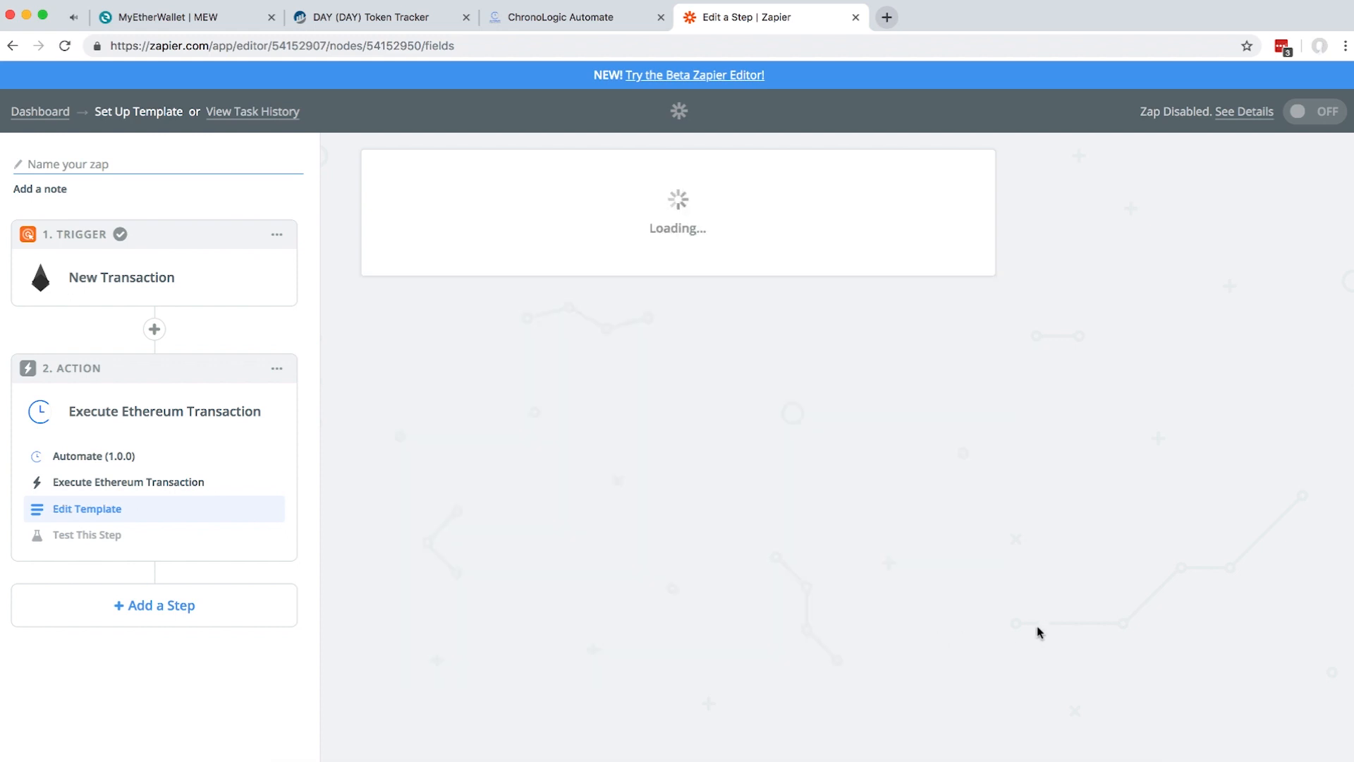
pyautogui.click(86, 534)
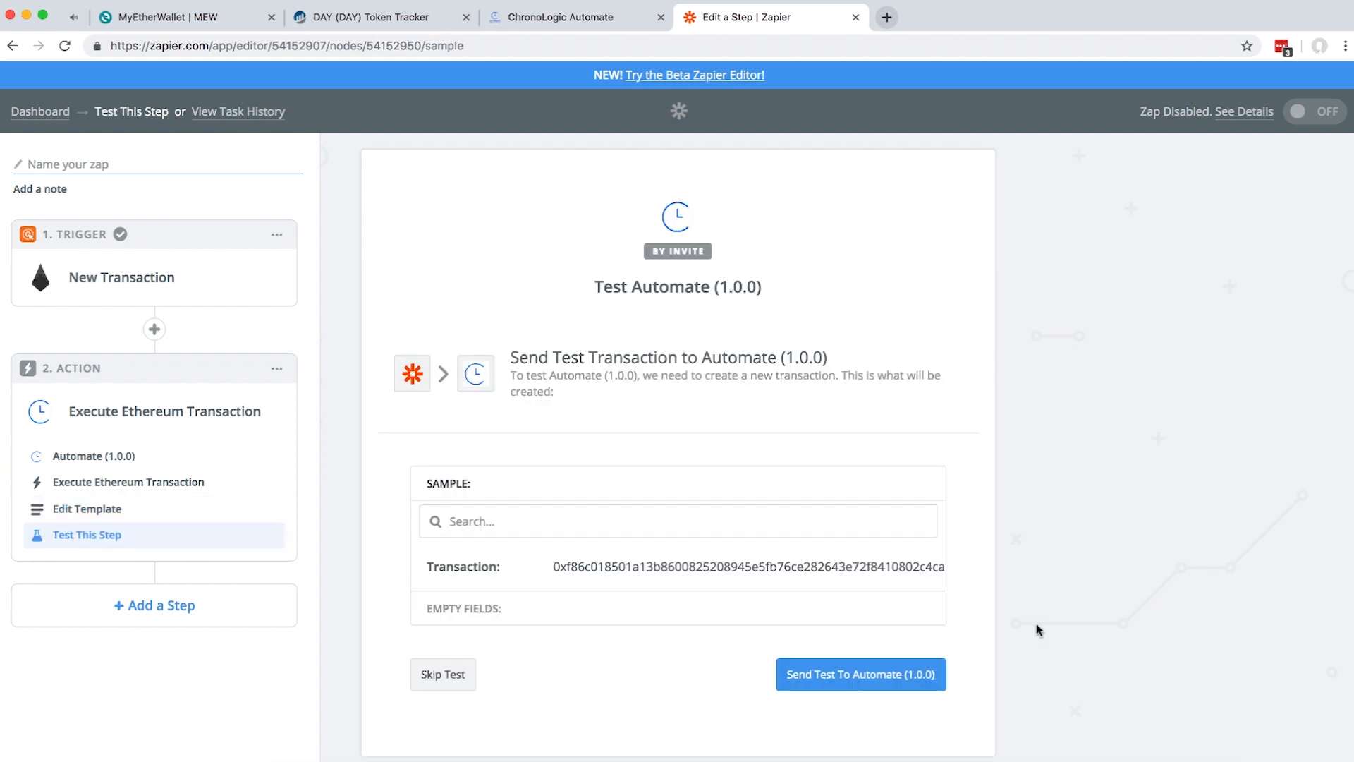